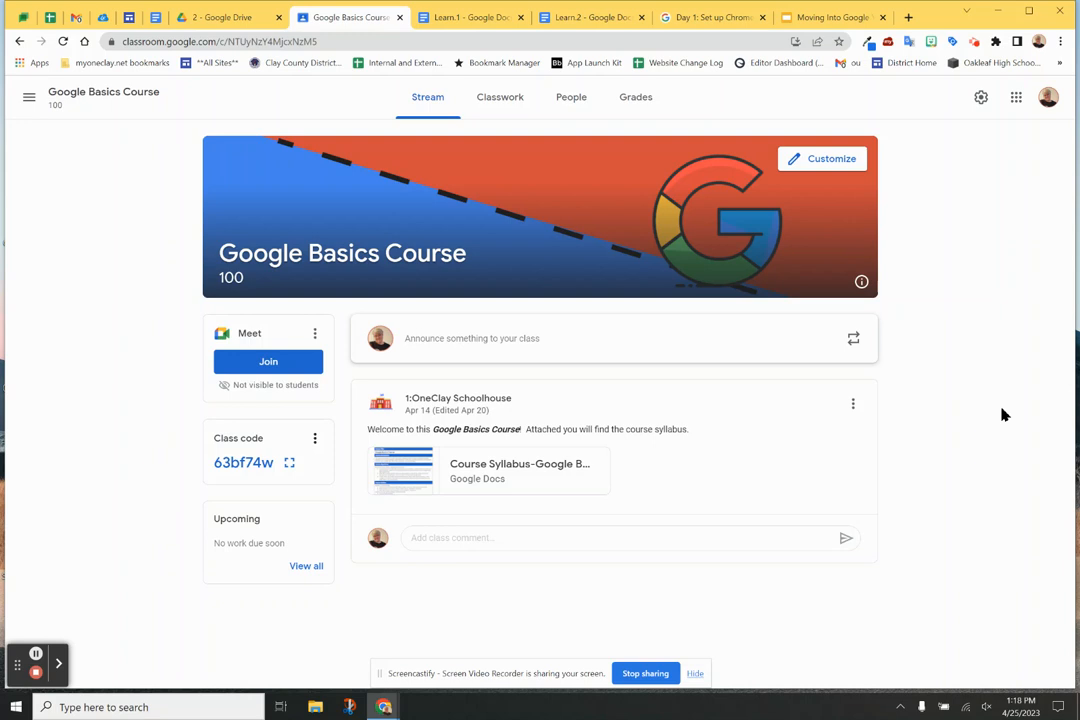
pyautogui.moveTo(1000, 414)
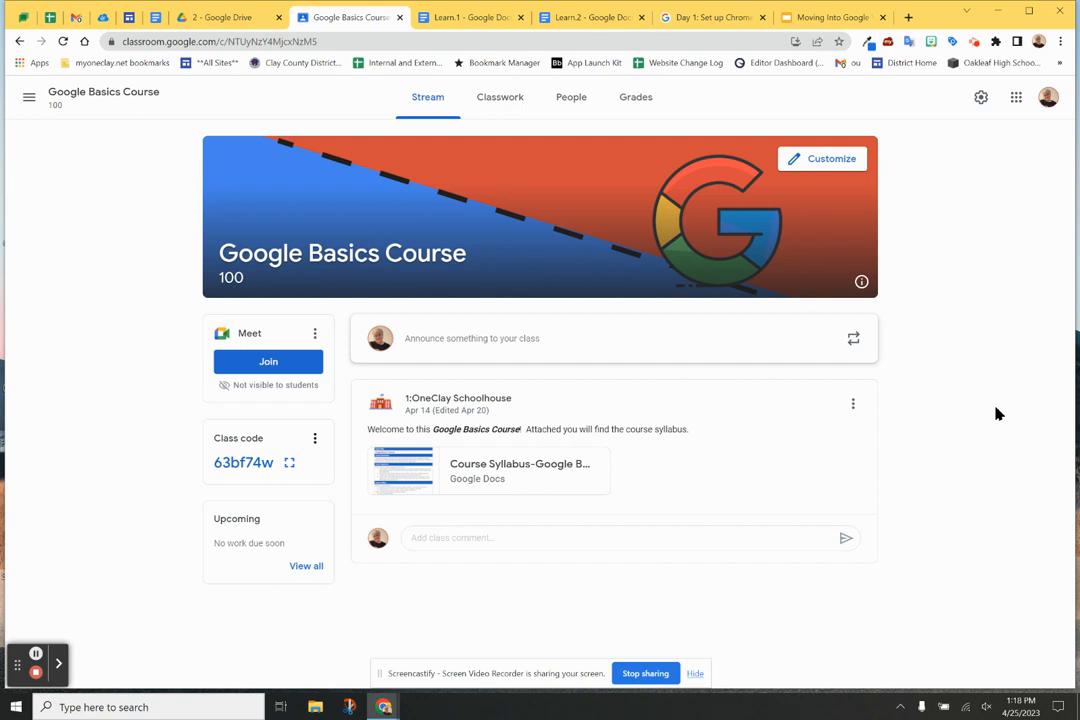
pyautogui.moveTo(958, 393)
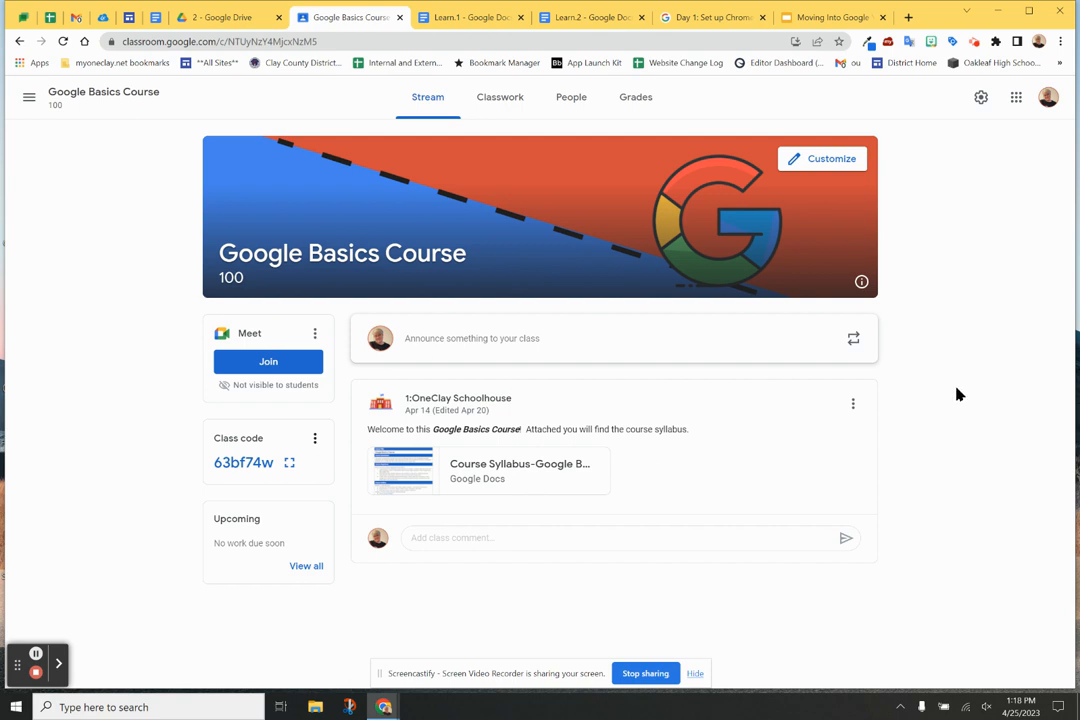
pyautogui.moveTo(950, 390)
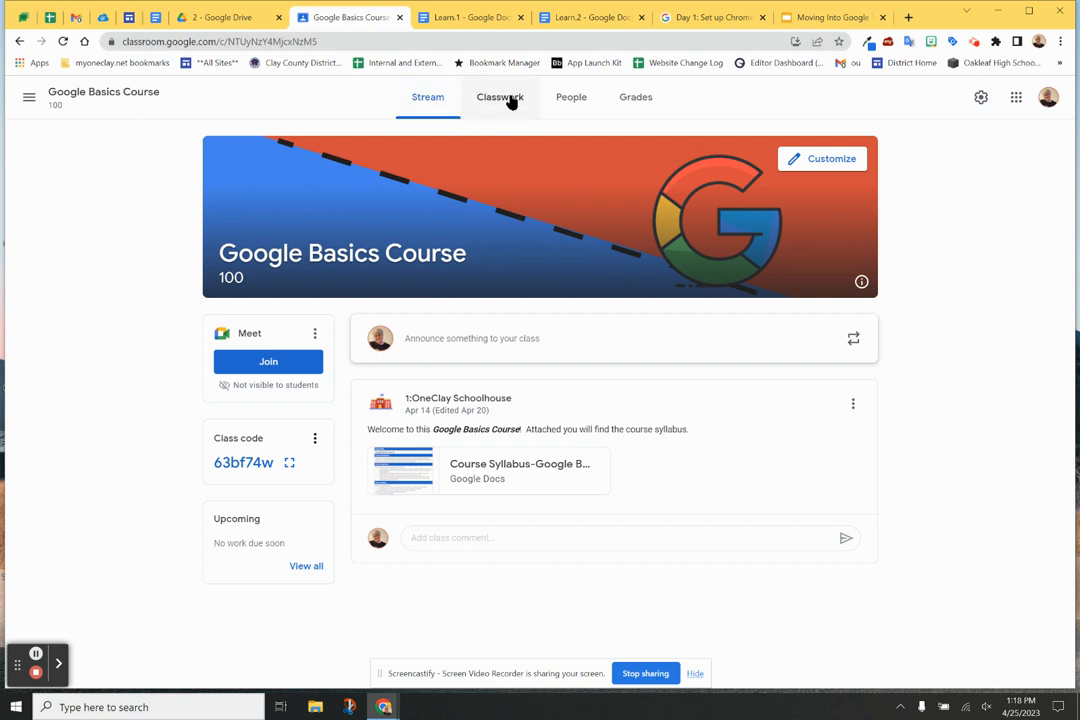
# Step: Switch the Google Basics Course to its Classwork listing
pyautogui.click(495, 97)
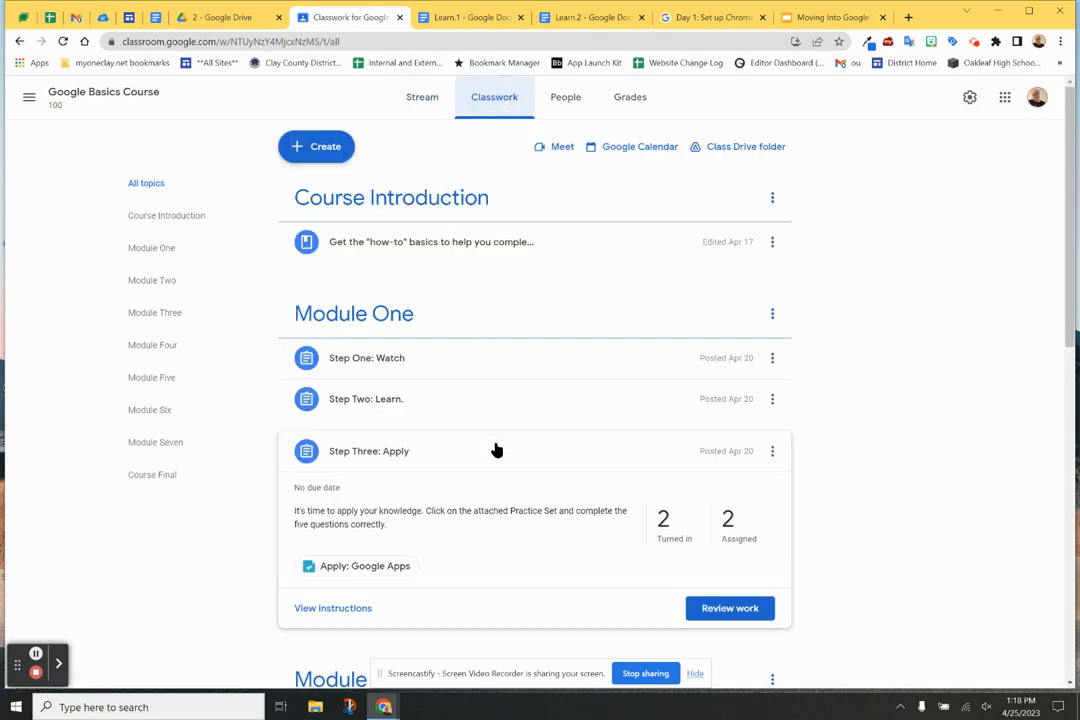
pyautogui.moveTo(440, 372)
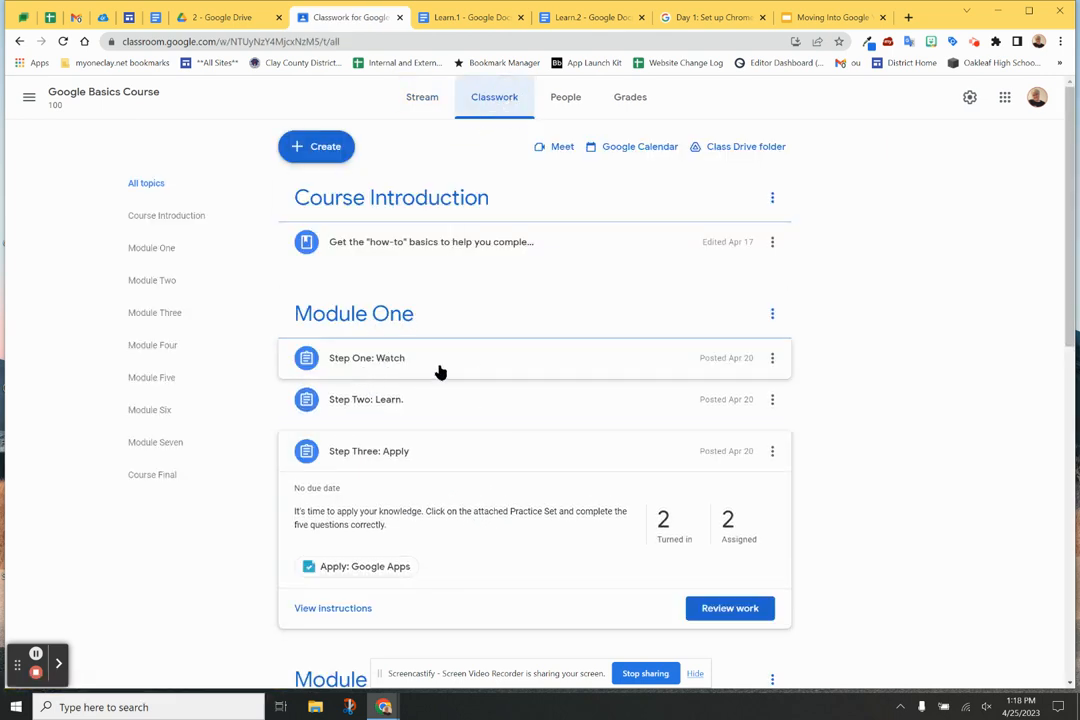
pyautogui.moveTo(390, 398)
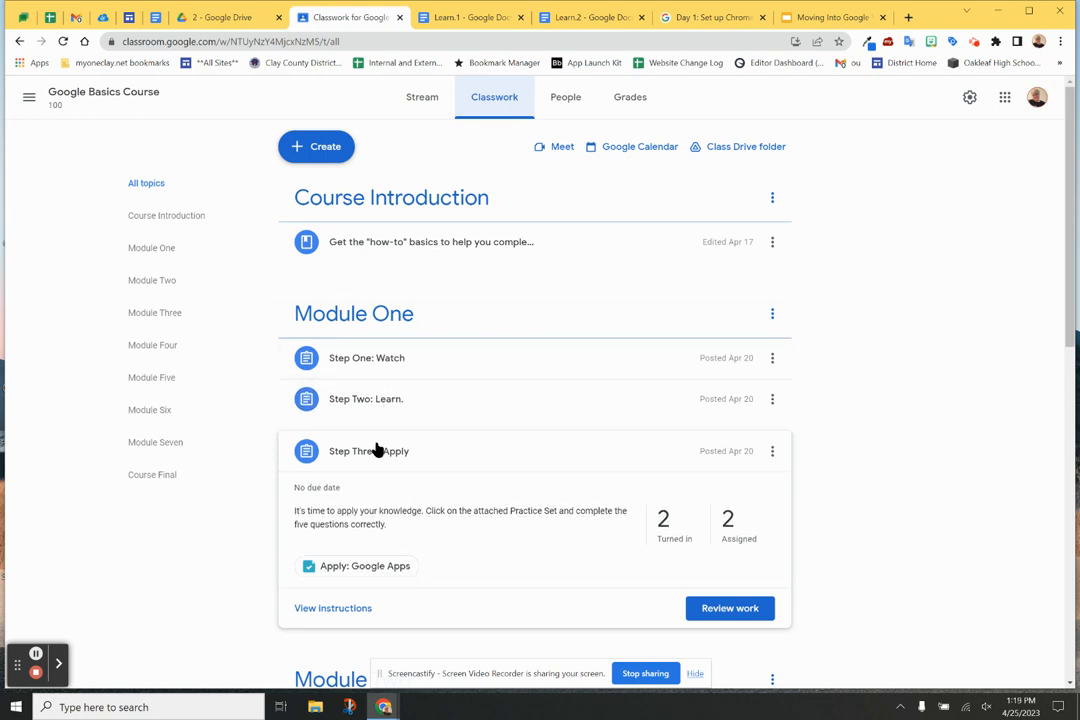
pyautogui.moveTo(395, 458)
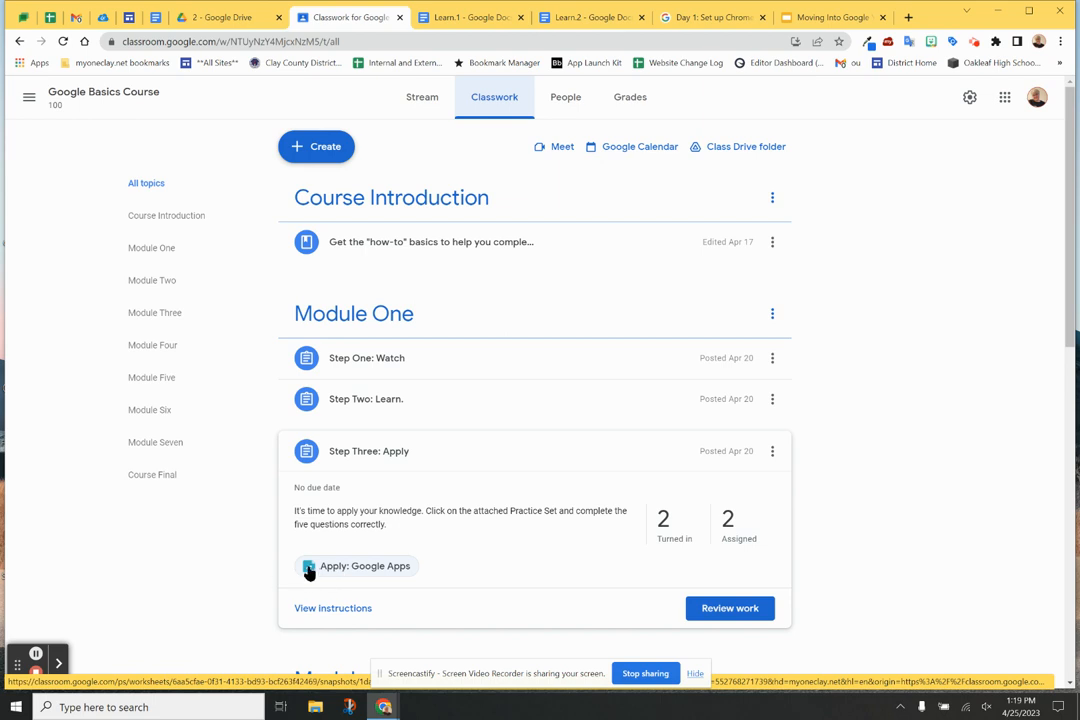
pyautogui.click(357, 566)
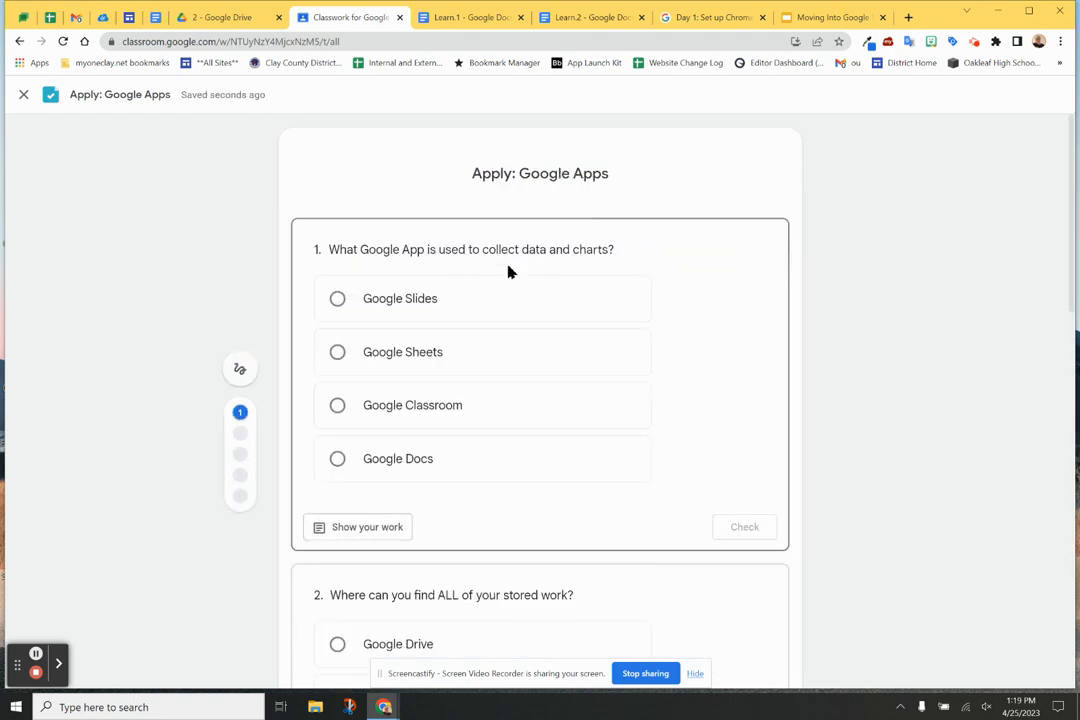
pyautogui.moveTo(455, 260)
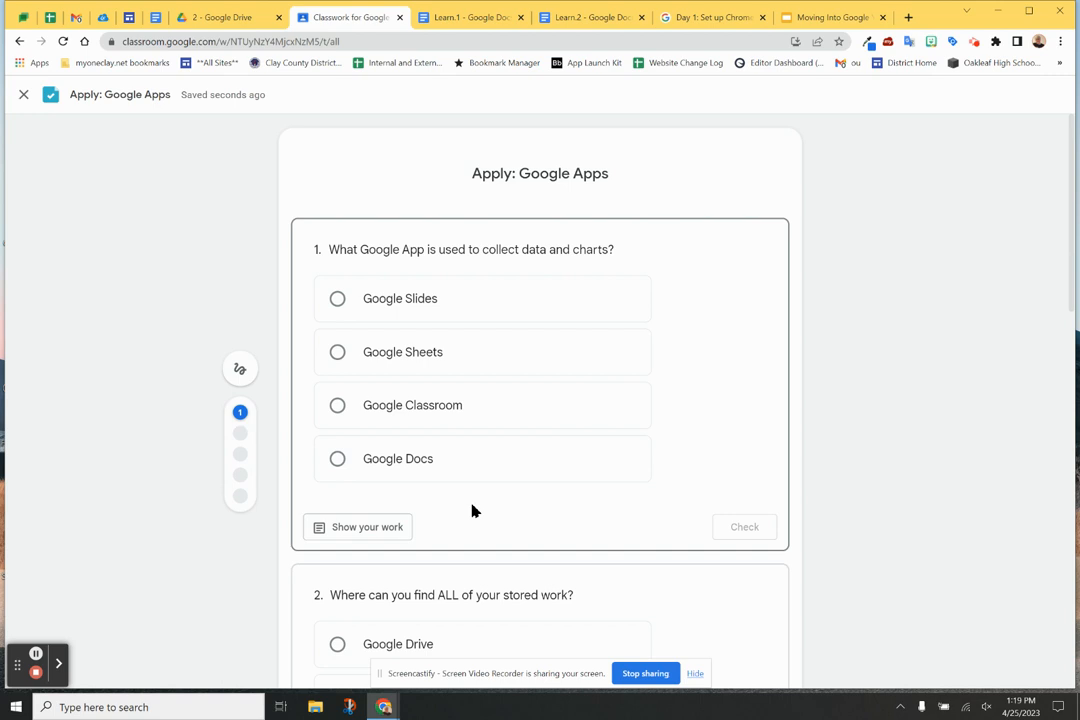
pyautogui.moveTo(430, 318)
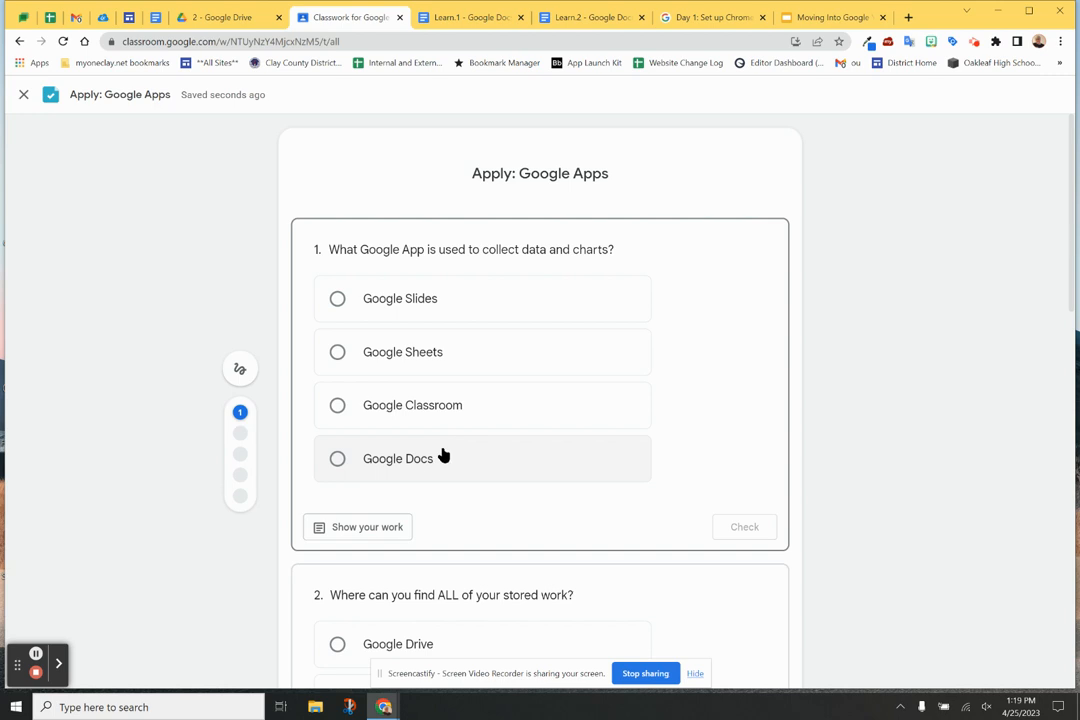
pyautogui.moveTo(444, 462)
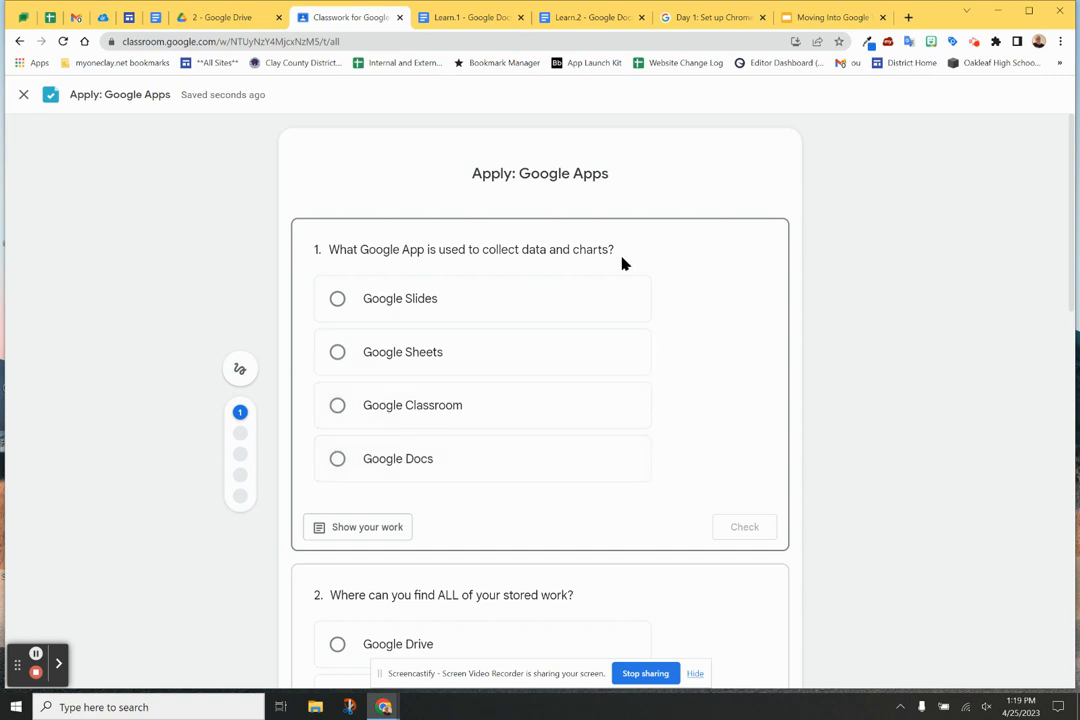
pyautogui.scroll(-3)
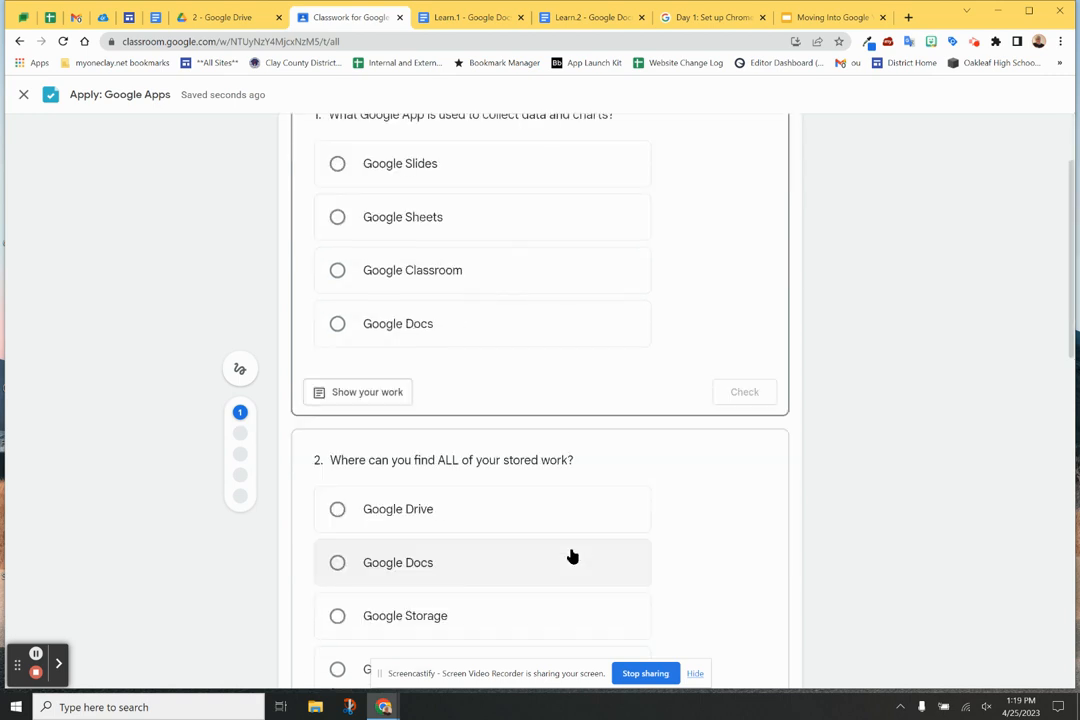
pyautogui.scroll(-3)
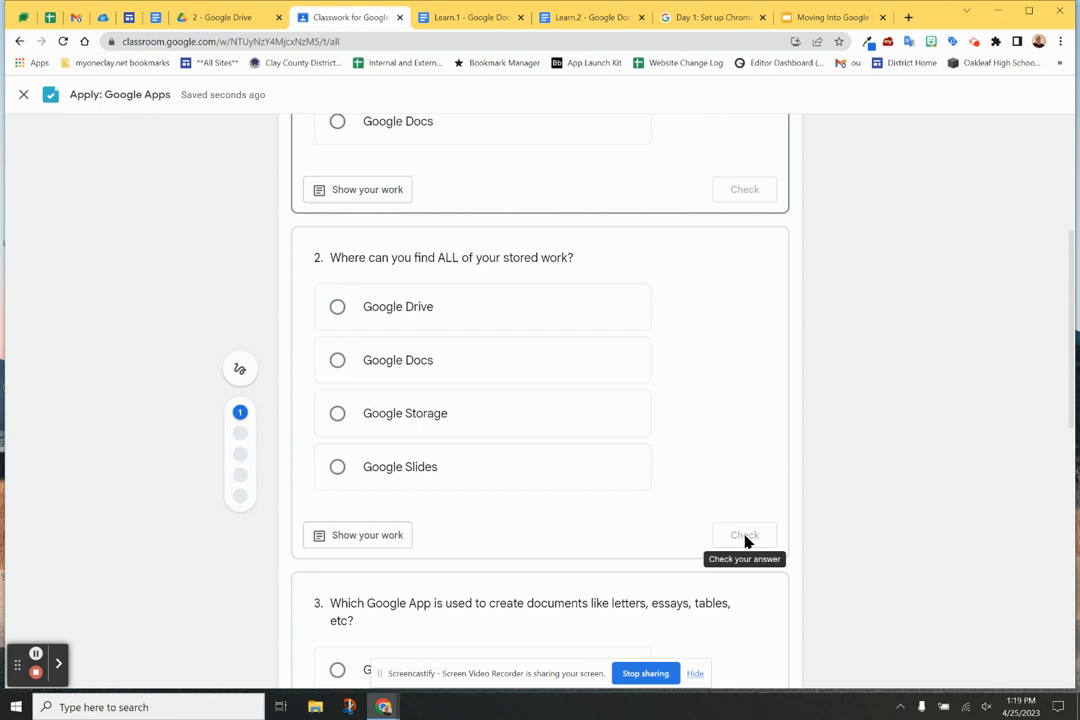
pyautogui.moveTo(745, 541)
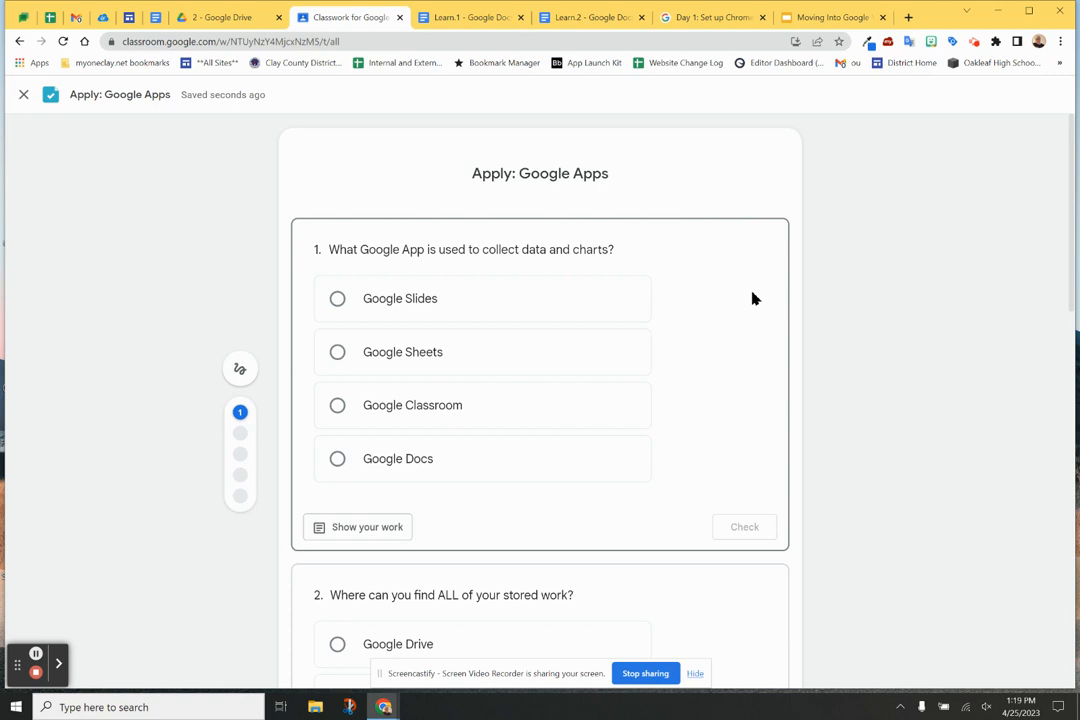
pyautogui.moveTo(614, 307)
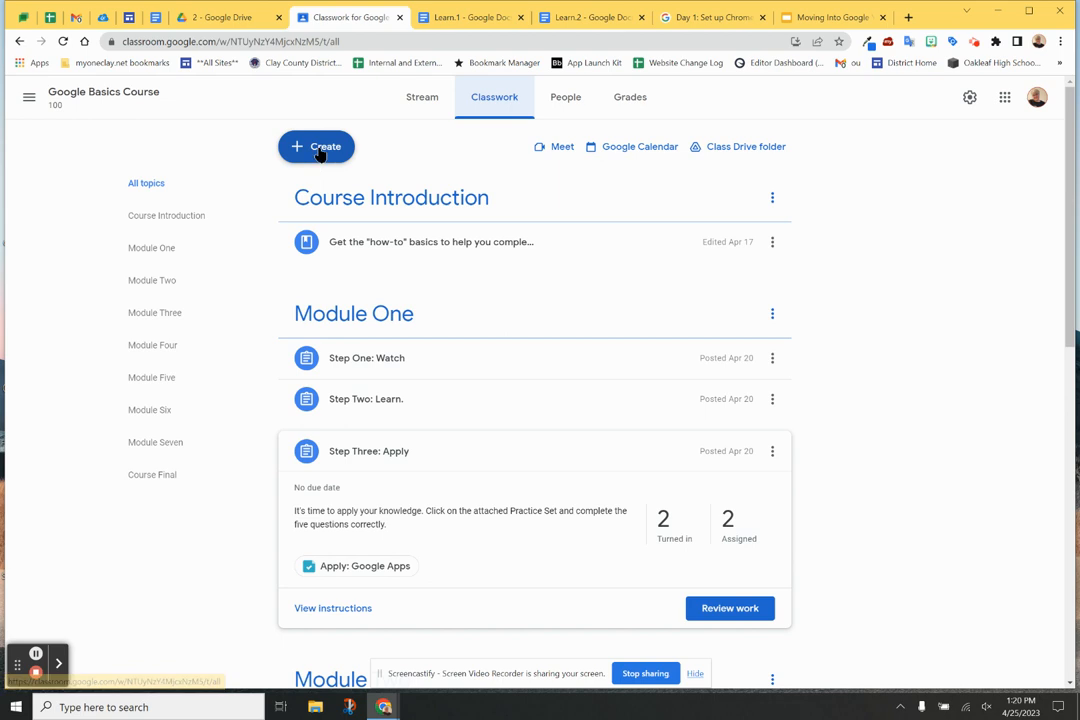
# Step: Create a new untitled assignment from the Create menu
pyautogui.click(316, 146)
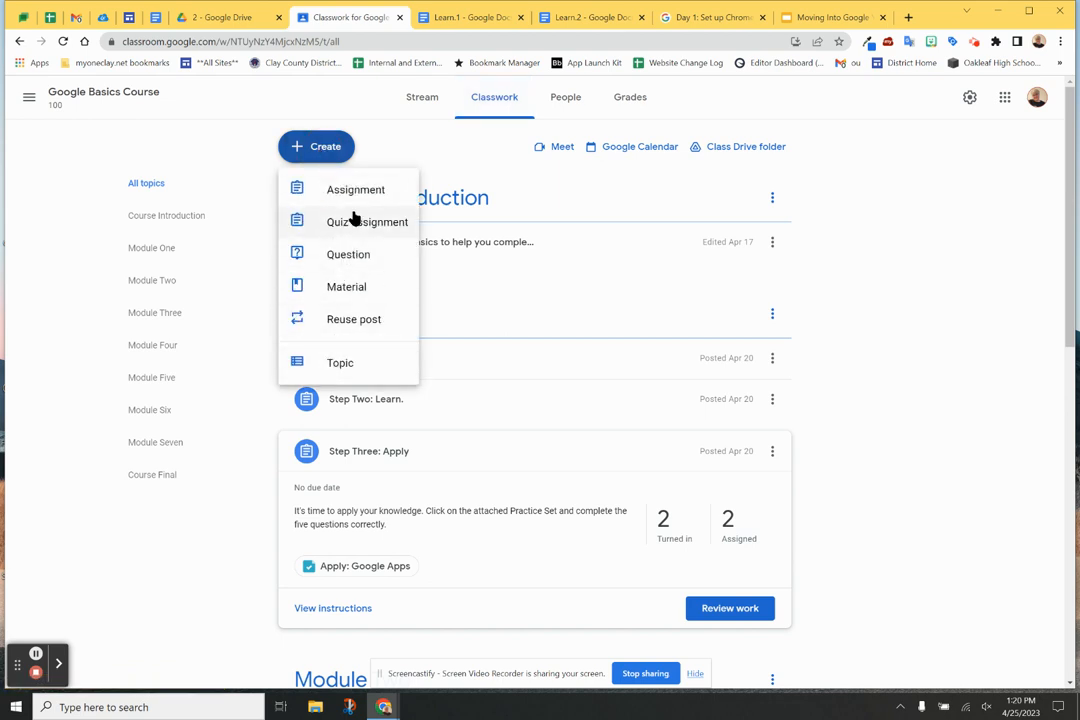
pyautogui.click(355, 189)
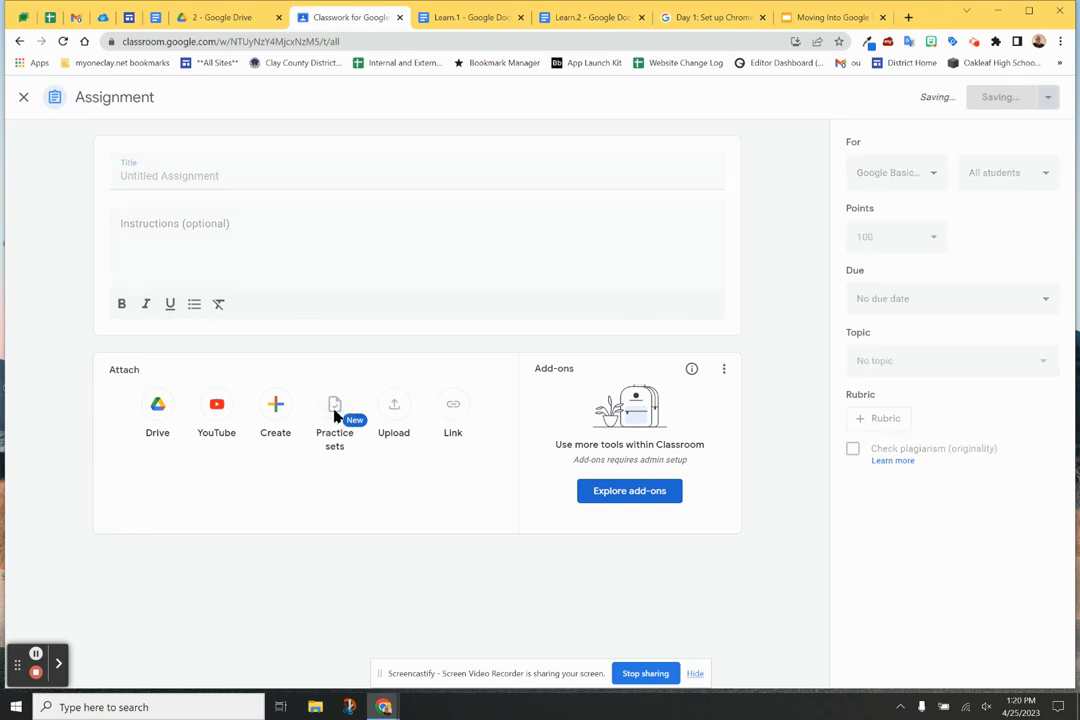
pyautogui.click(334, 415)
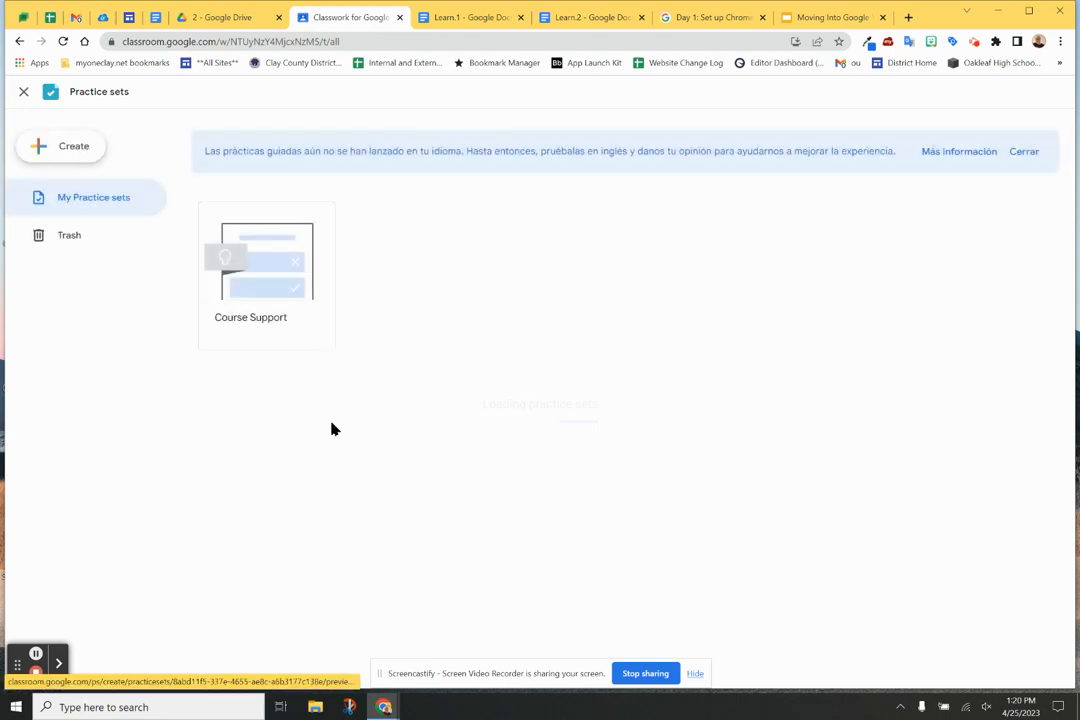
pyautogui.moveTo(668, 261)
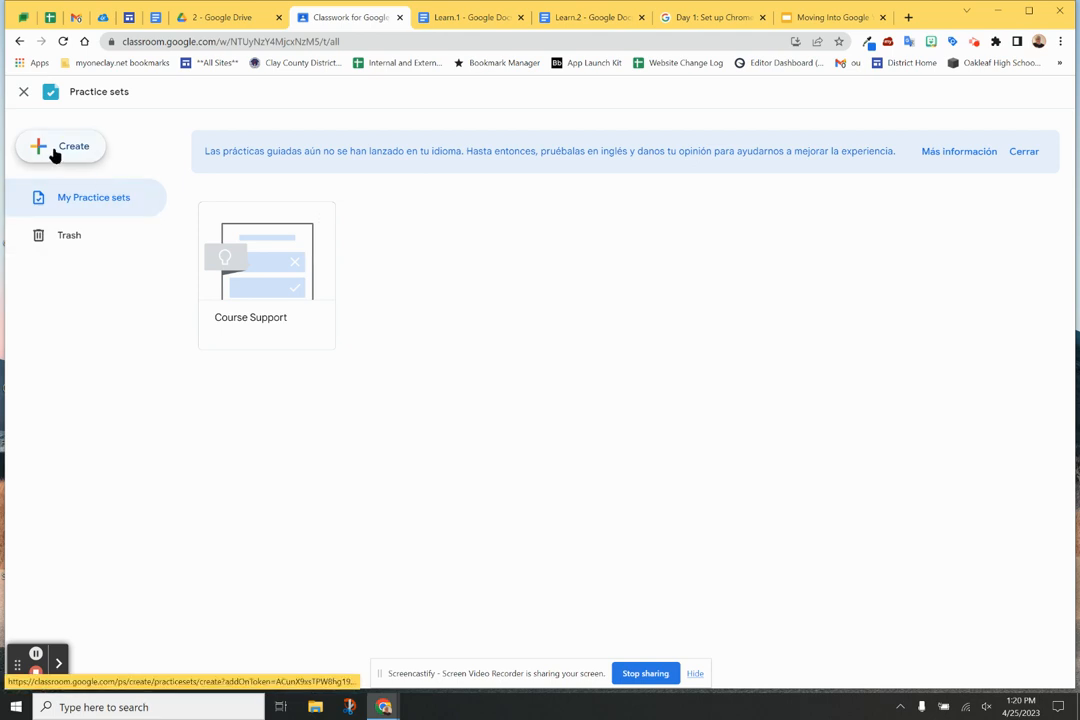
pyautogui.moveTo(220, 17)
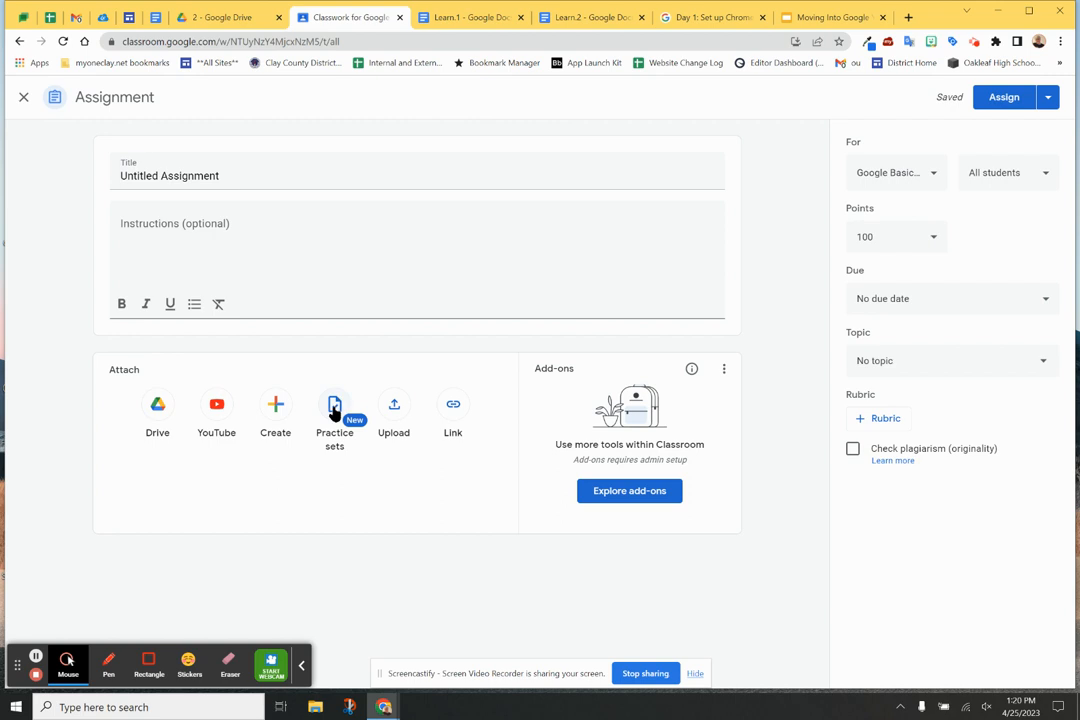
pyautogui.click(334, 410)
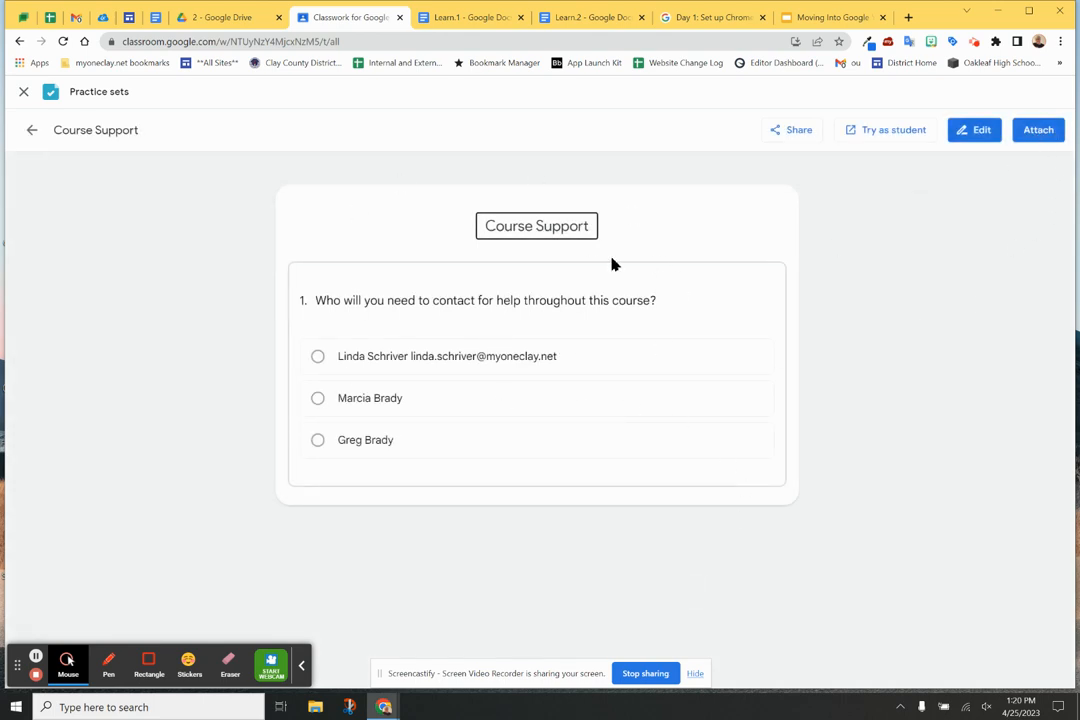
pyautogui.moveTo(918, 138)
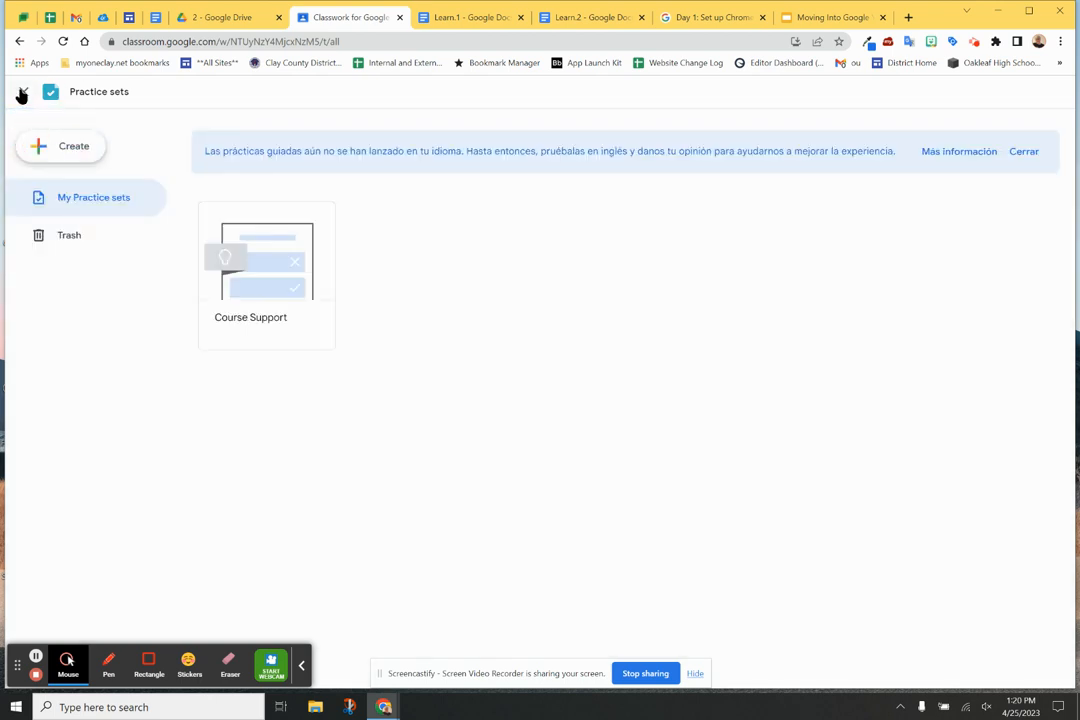
# Step: Create a new practice set and focus question 1's Skills search field
pyautogui.click(60, 146)
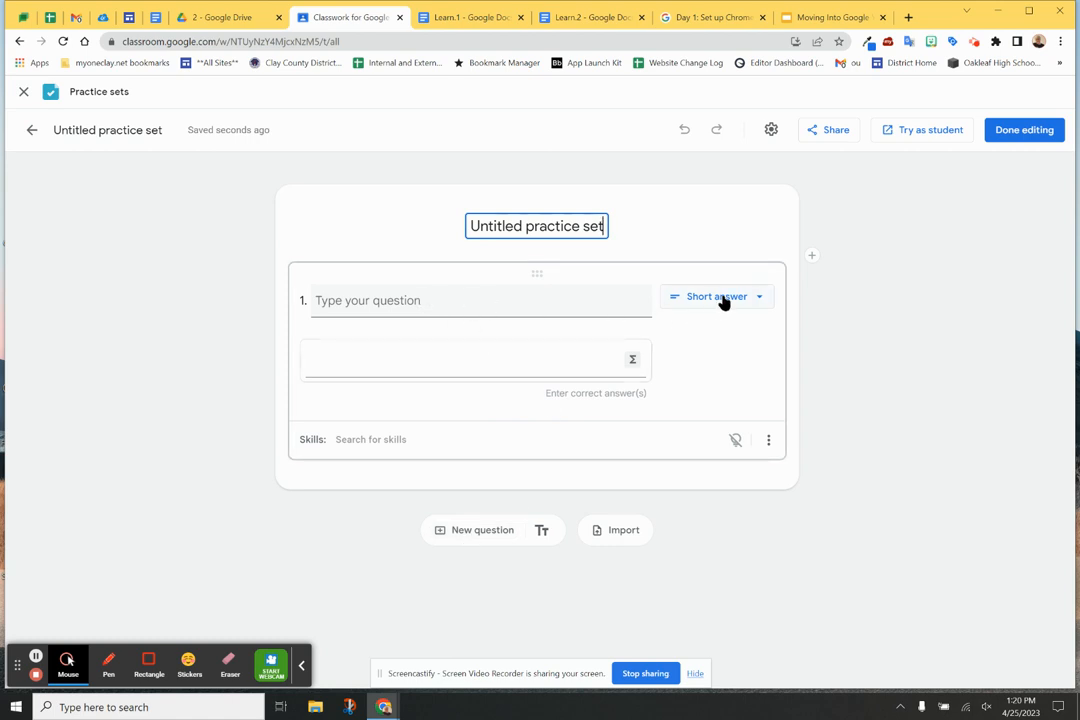
pyautogui.click(715, 296)
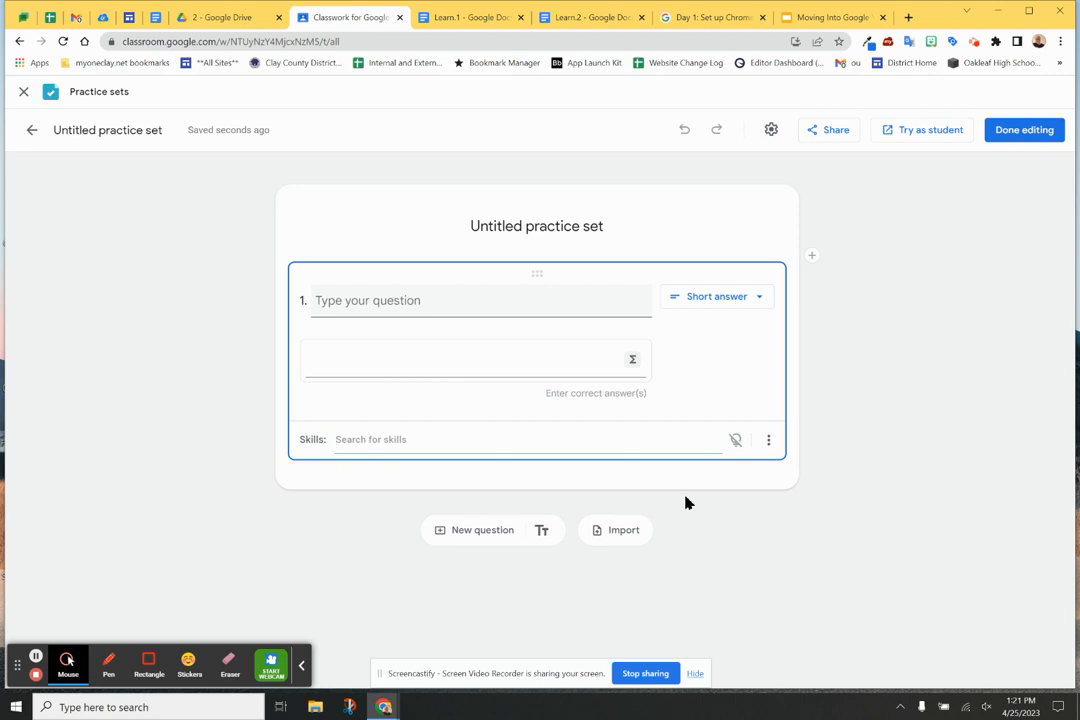
# Step: Search skills for 'algebra', then replace the query with 'states'
pyautogui.write('algebra')
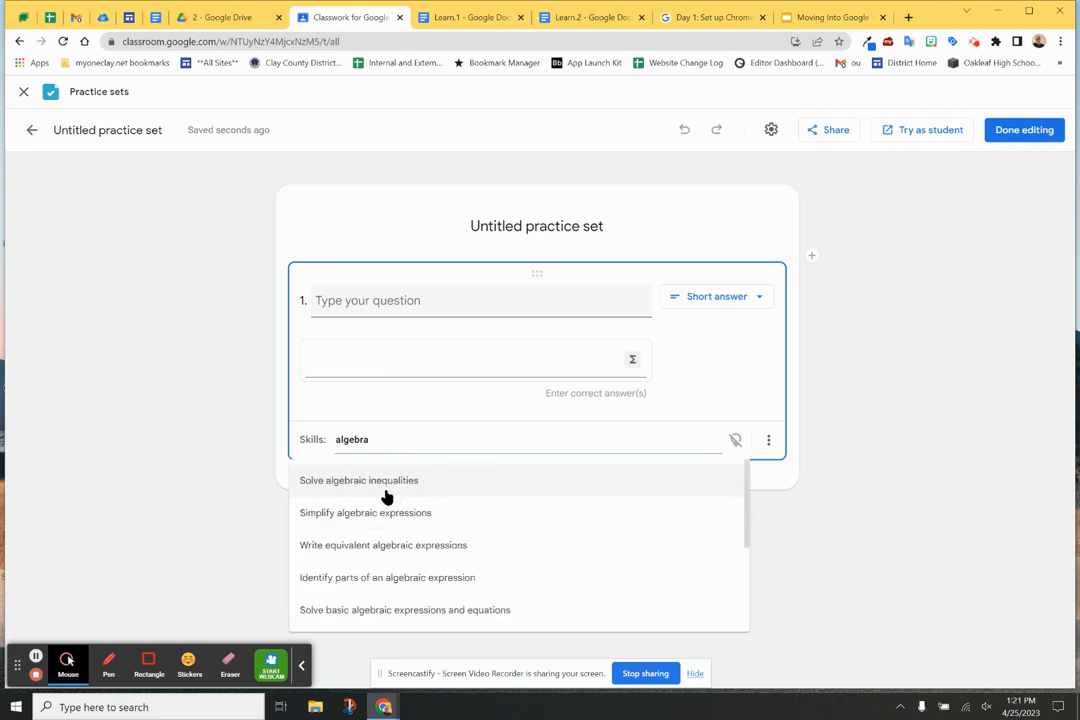
pyautogui.moveTo(390, 490)
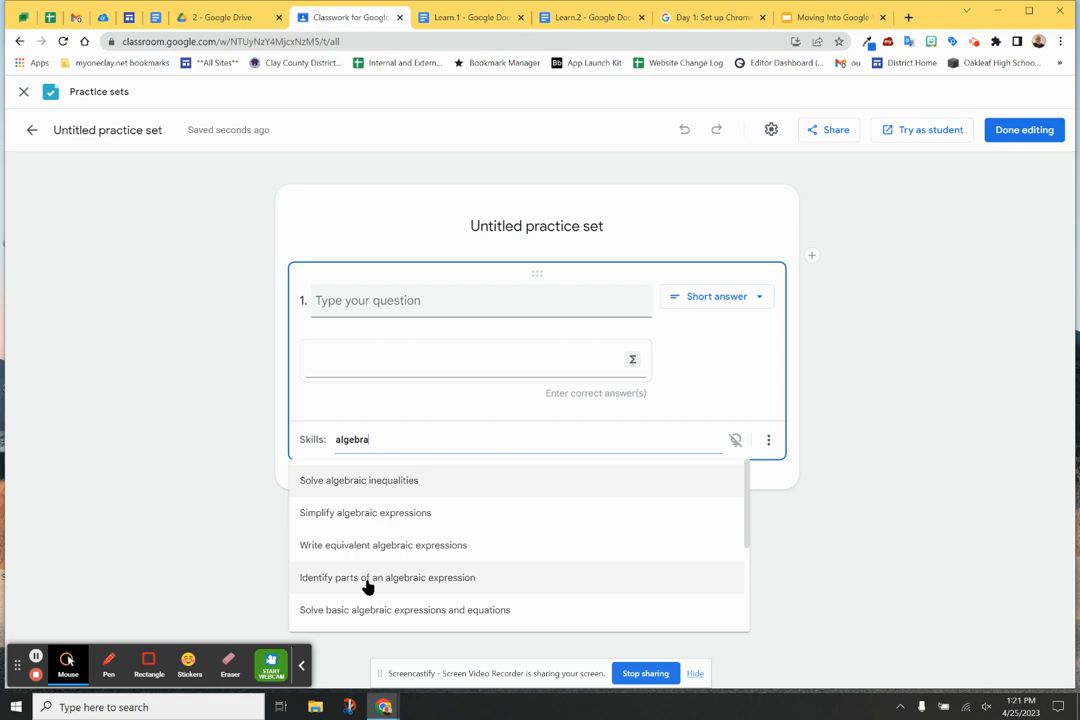
pyautogui.moveTo(451, 575)
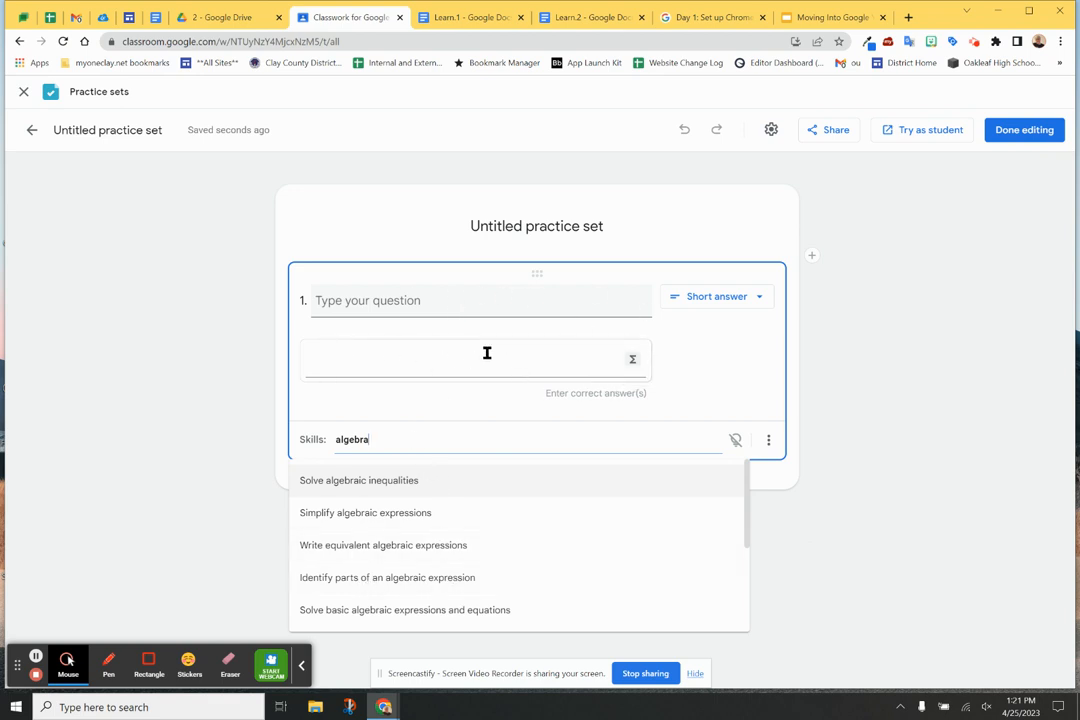
pyautogui.doubleClick(351, 439)
pyautogui.write('states')
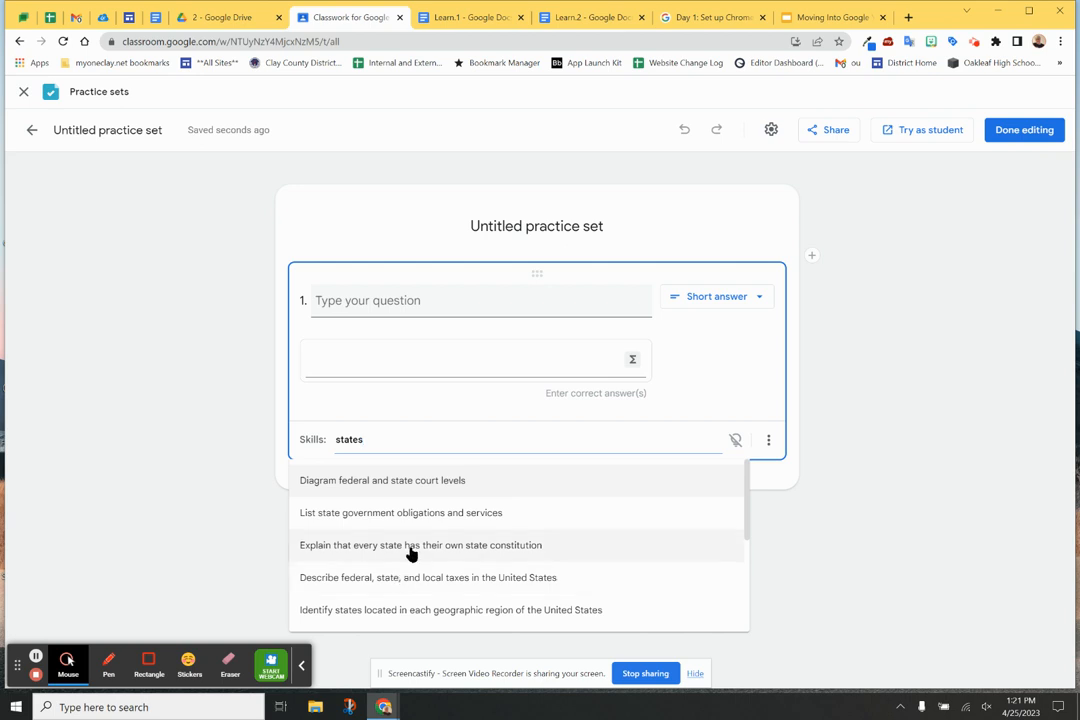
pyautogui.moveTo(405, 585)
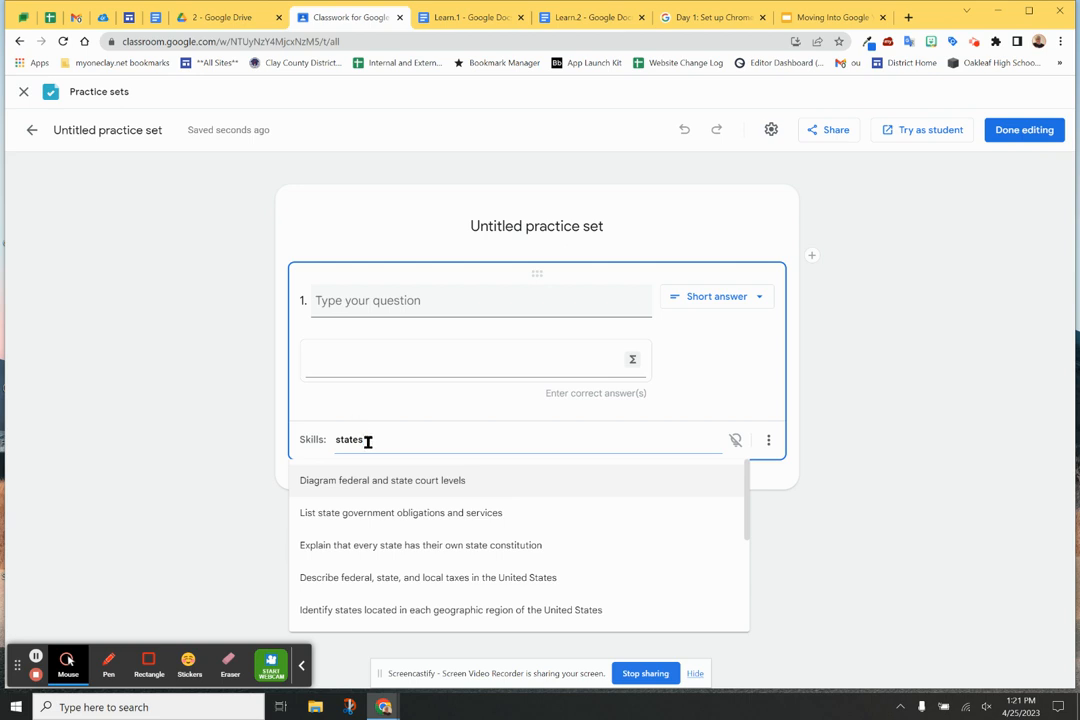
pyautogui.moveTo(531, 610)
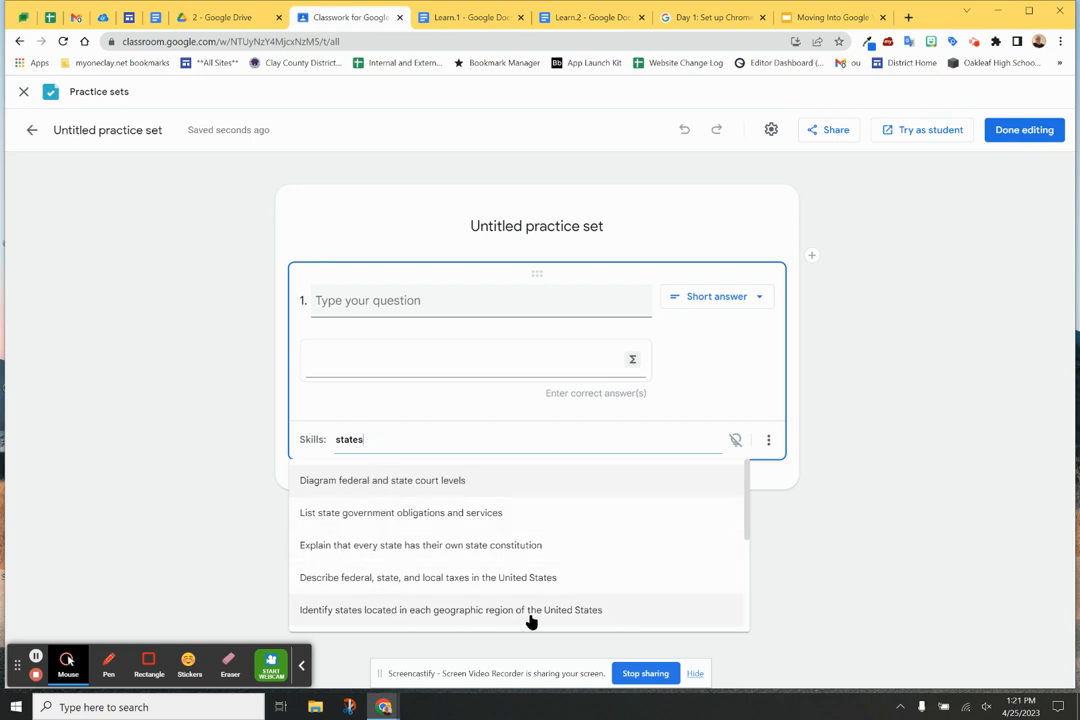
pyautogui.moveTo(463, 620)
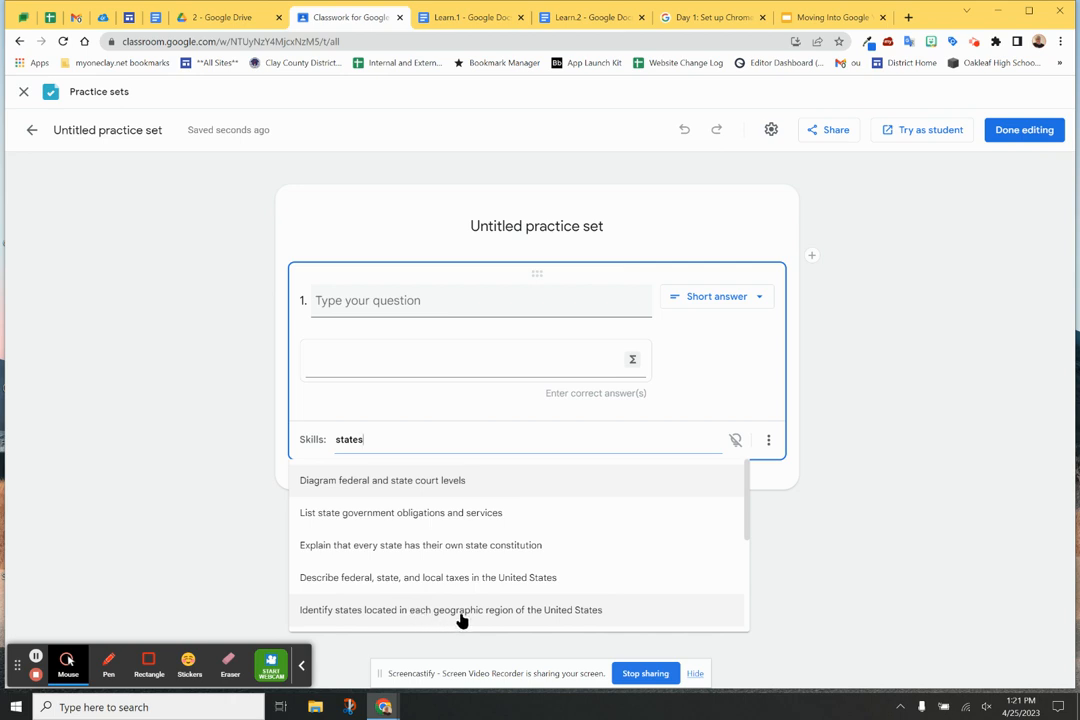
# Step: Attach 'Identify states located in each geographic region of the United States' to question 1
pyautogui.click(450, 609)
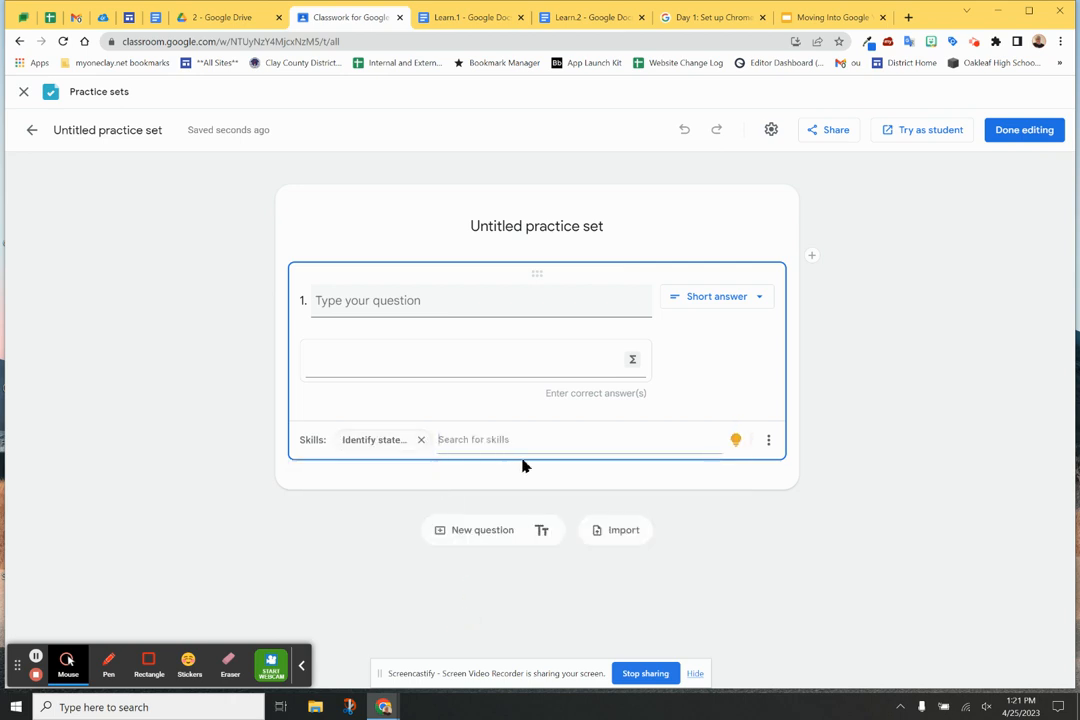
pyautogui.moveTo(735, 439)
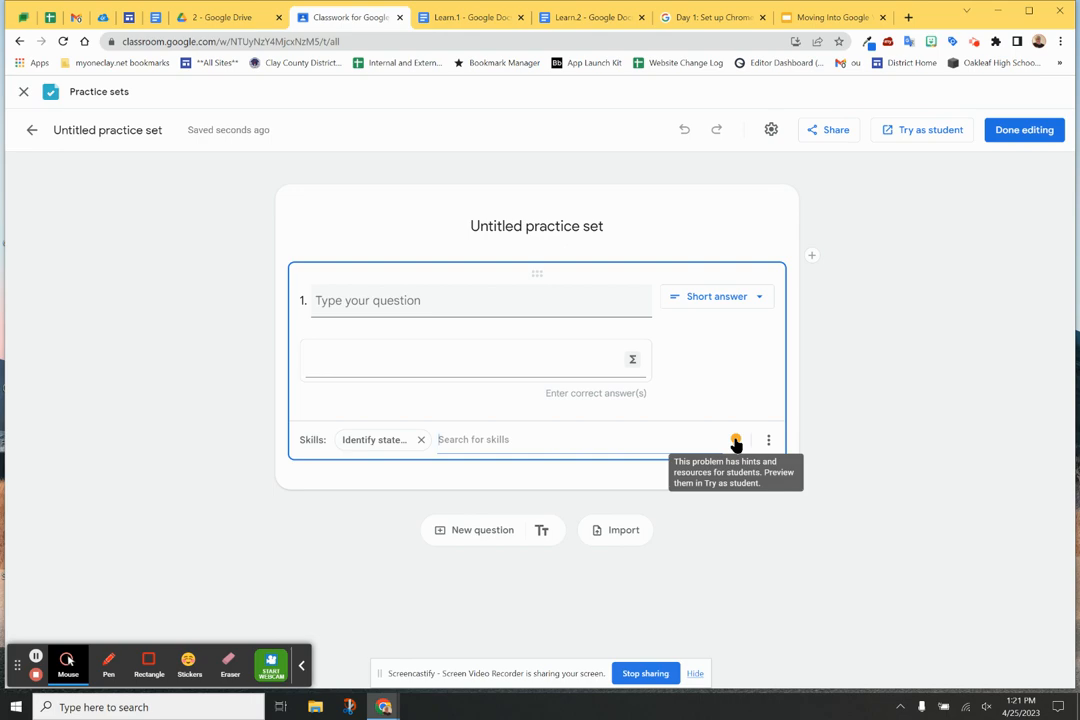
pyautogui.moveTo(645, 673)
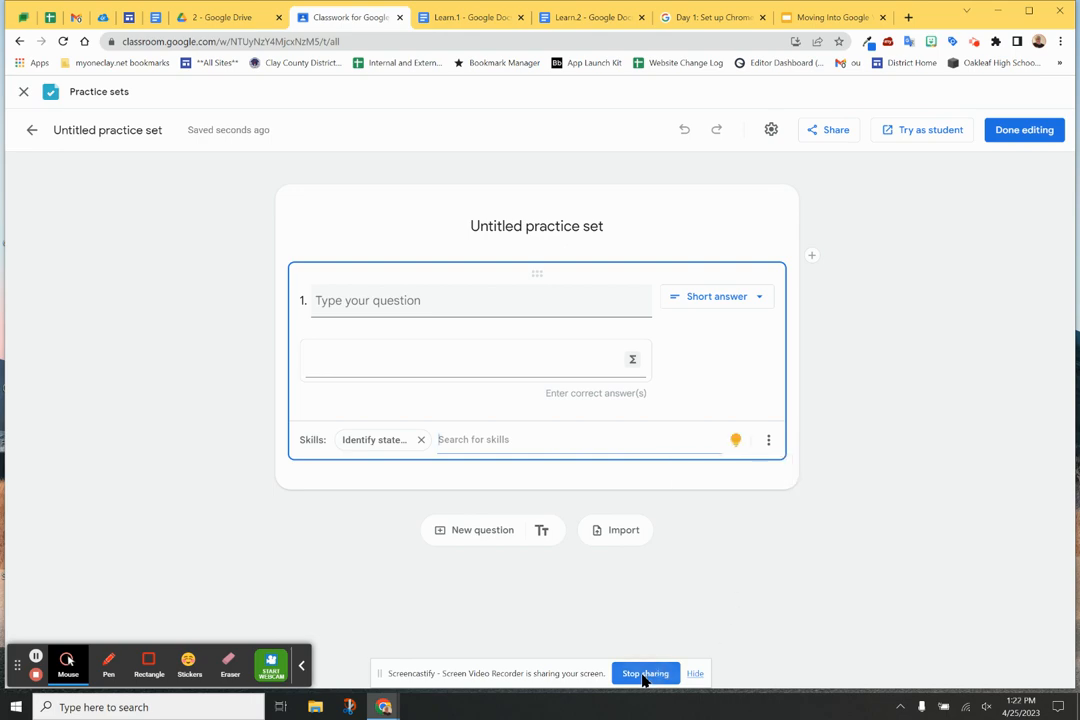